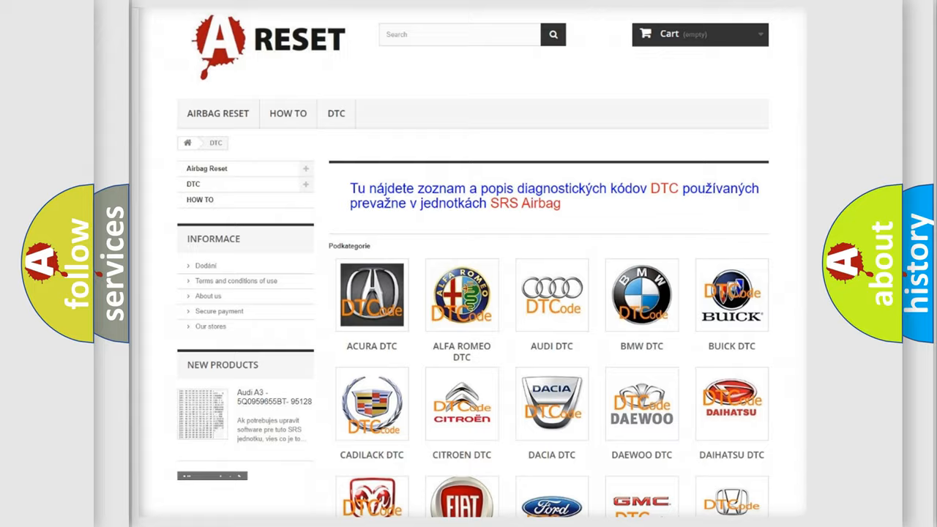
# Step: Open the Chrysler DTC code list from the brand grid and browse it
pyautogui.scroll(-3)
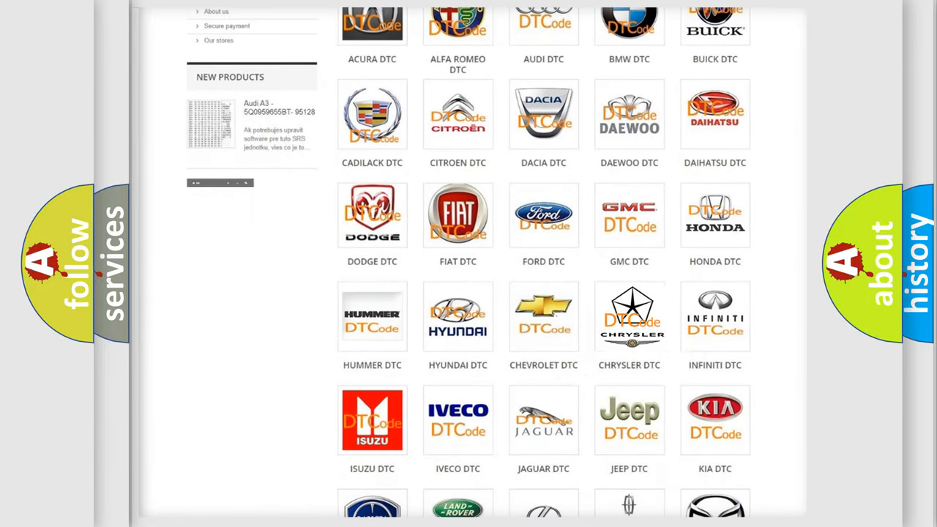
pyautogui.click(628, 316)
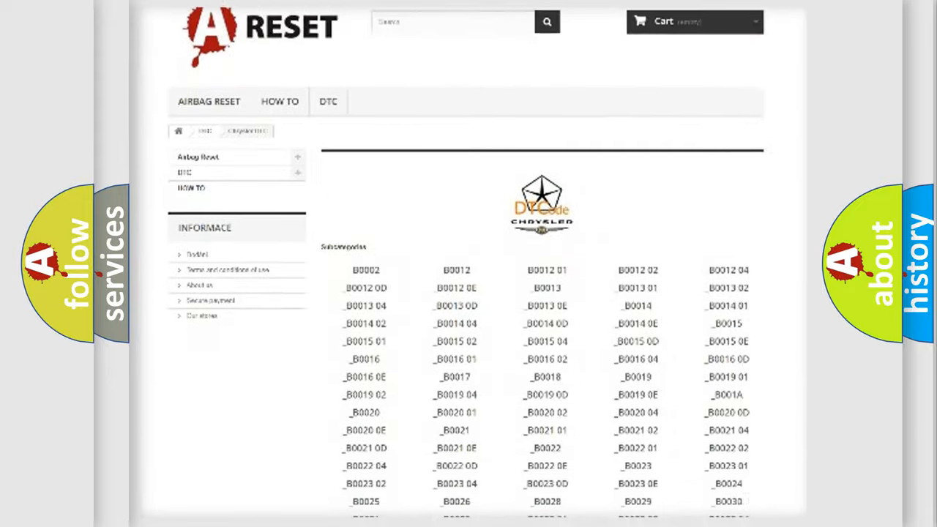
pyautogui.scroll(-3)
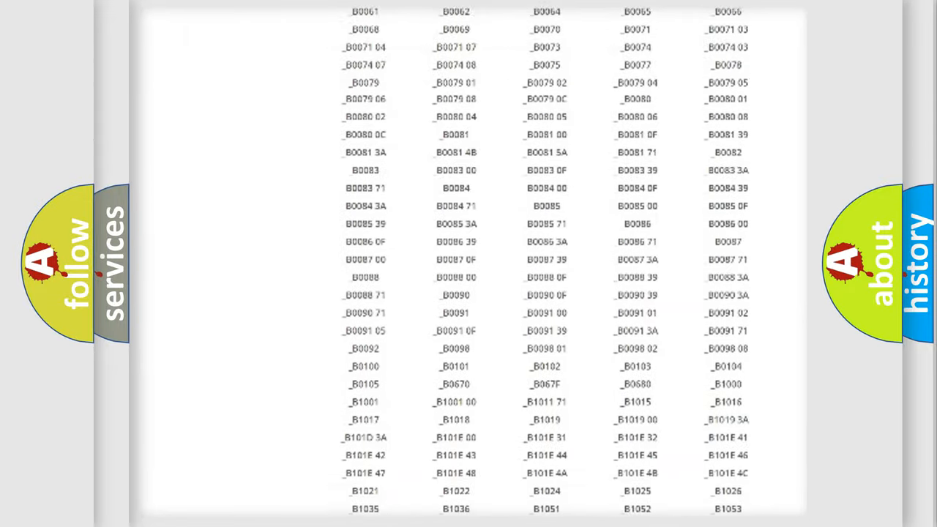
pyautogui.scroll(3)
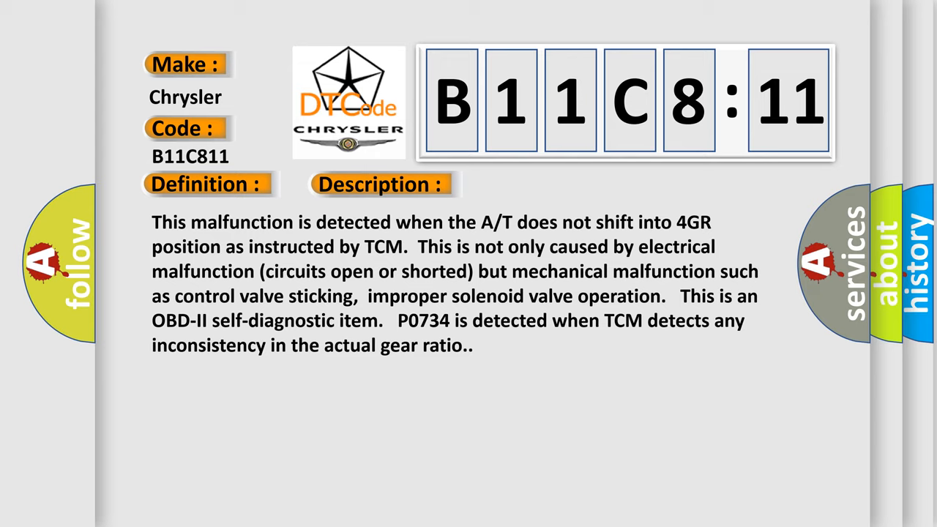
# Step: Advance the slide to show the Cause heading and the causes of B11C811
pyautogui.click(538, 184)
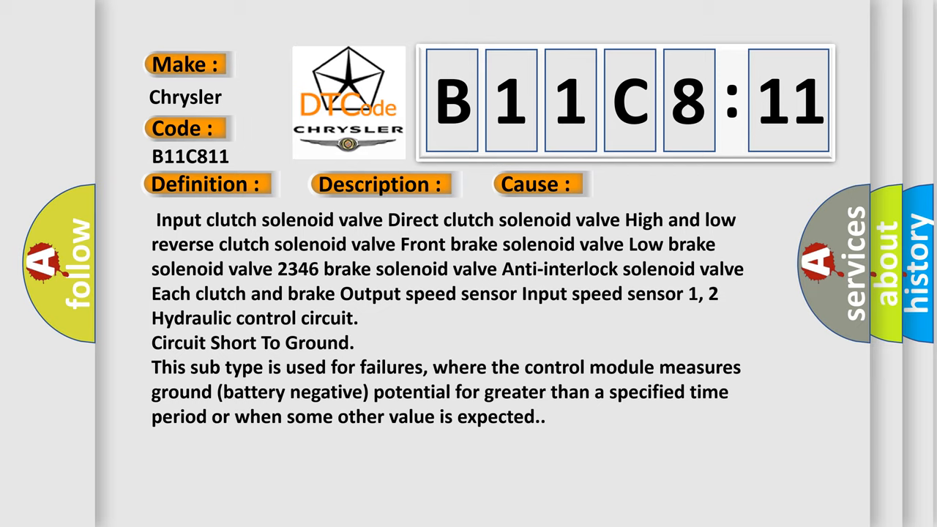